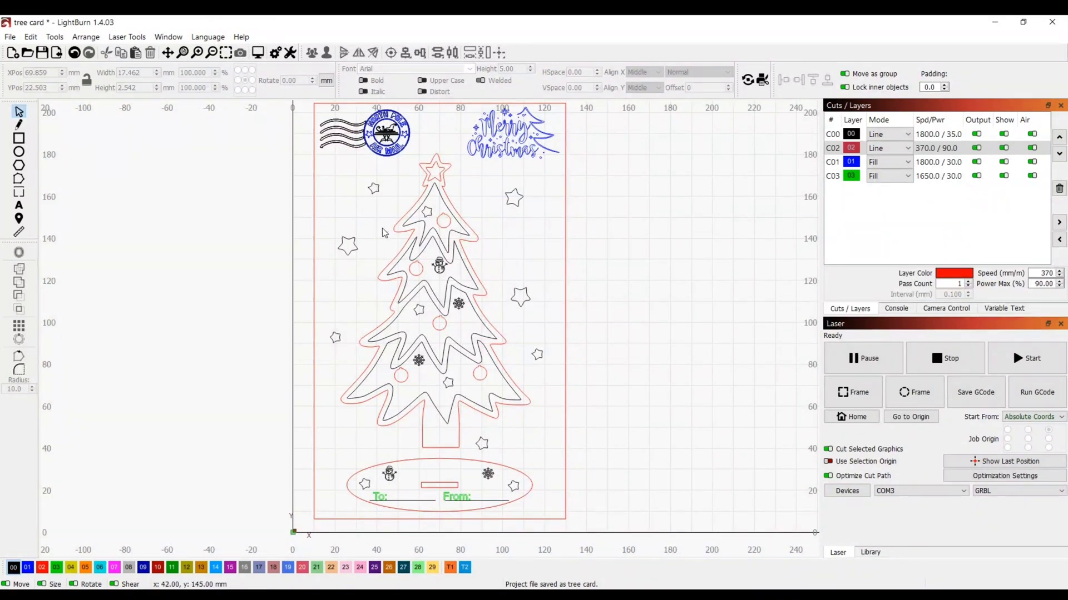
mouse_move(498, 191)
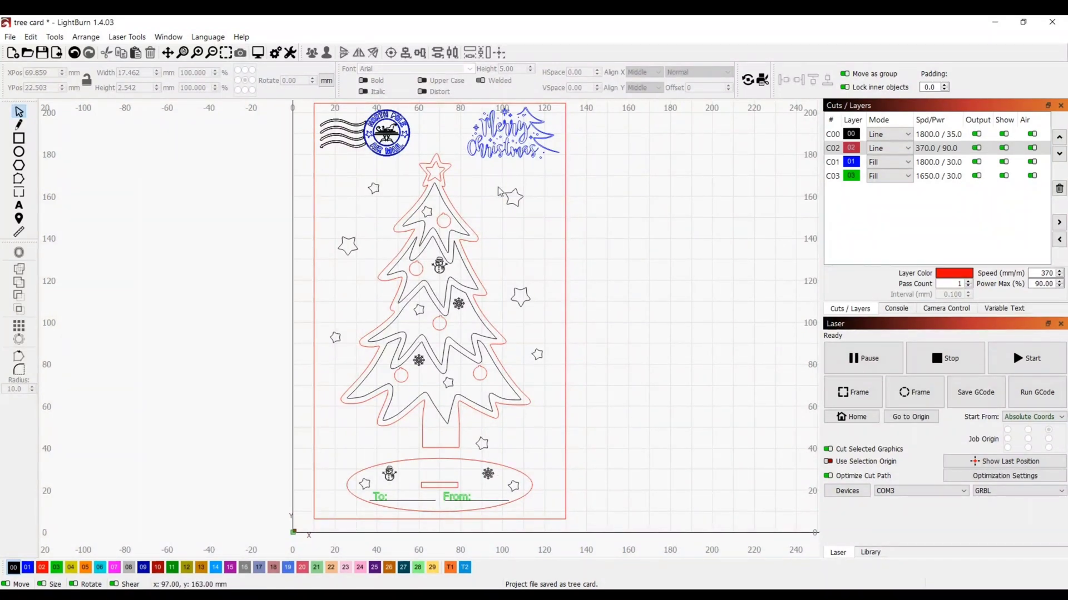
mouse_move(398, 500)
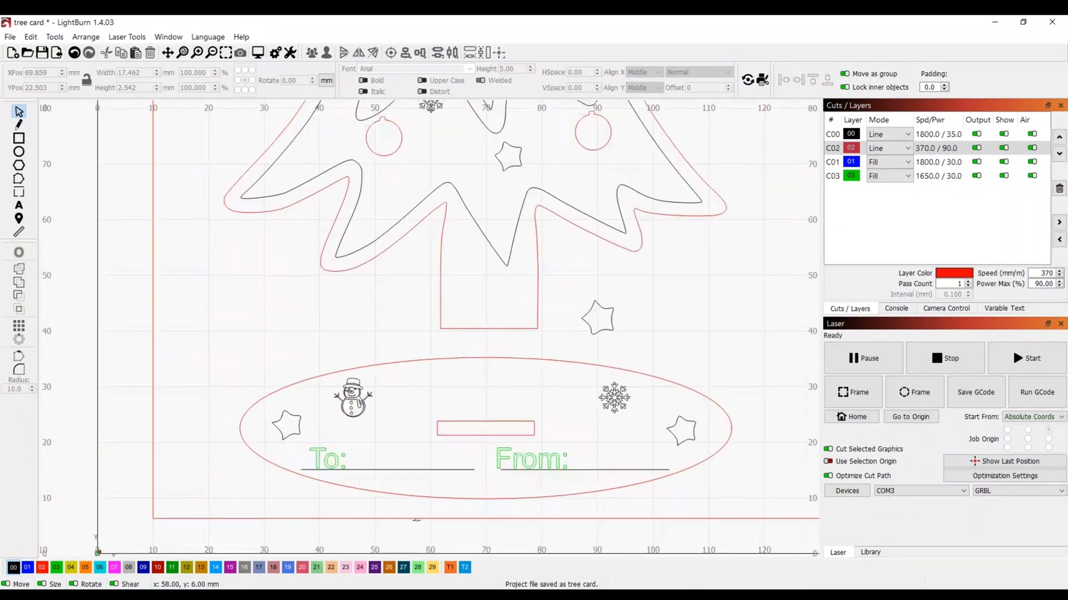
left_click(331, 460)
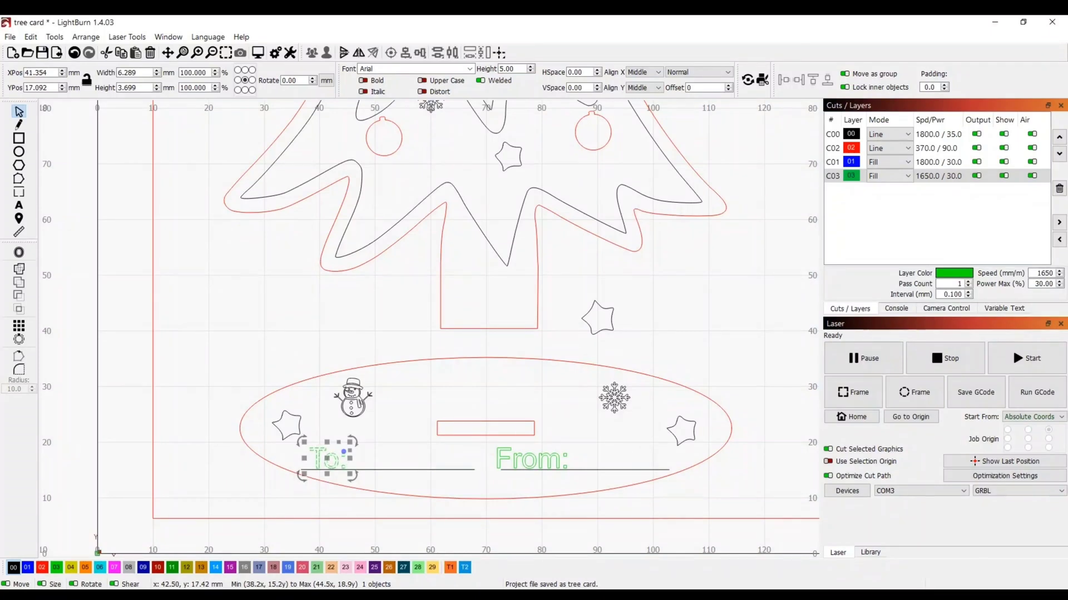
double_click(327, 461)
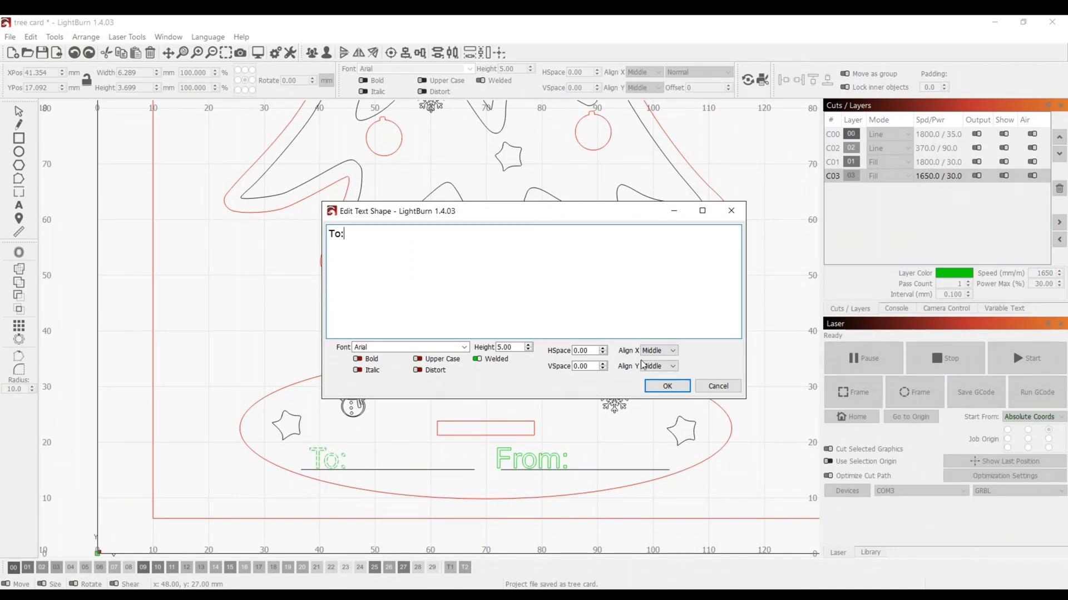
left_click(666, 386)
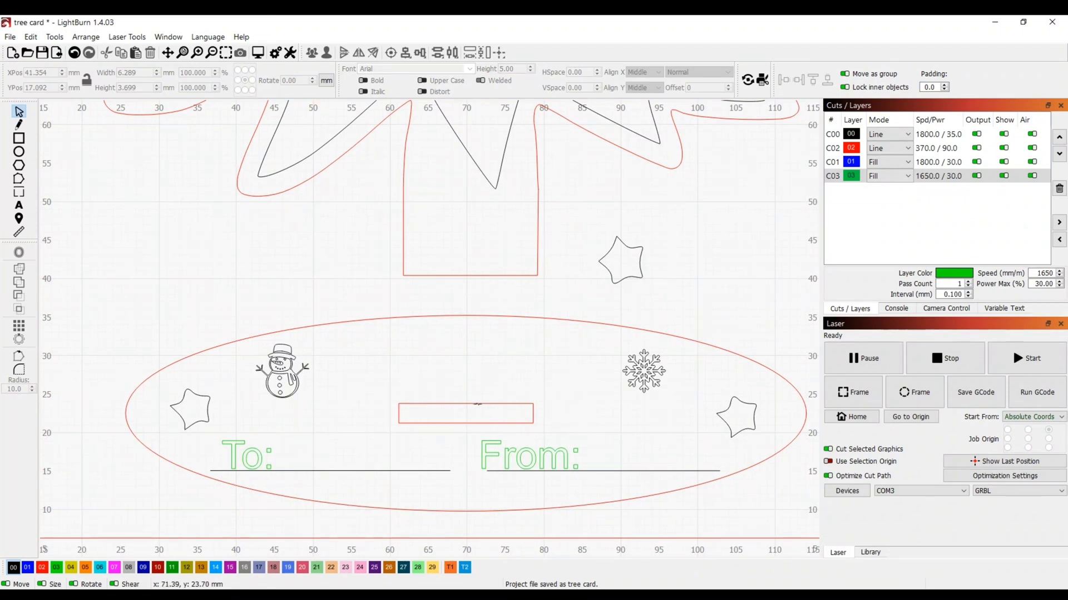
Select the slot rectangle in the card base to set its height to 3.050 mm
left_click(465, 414)
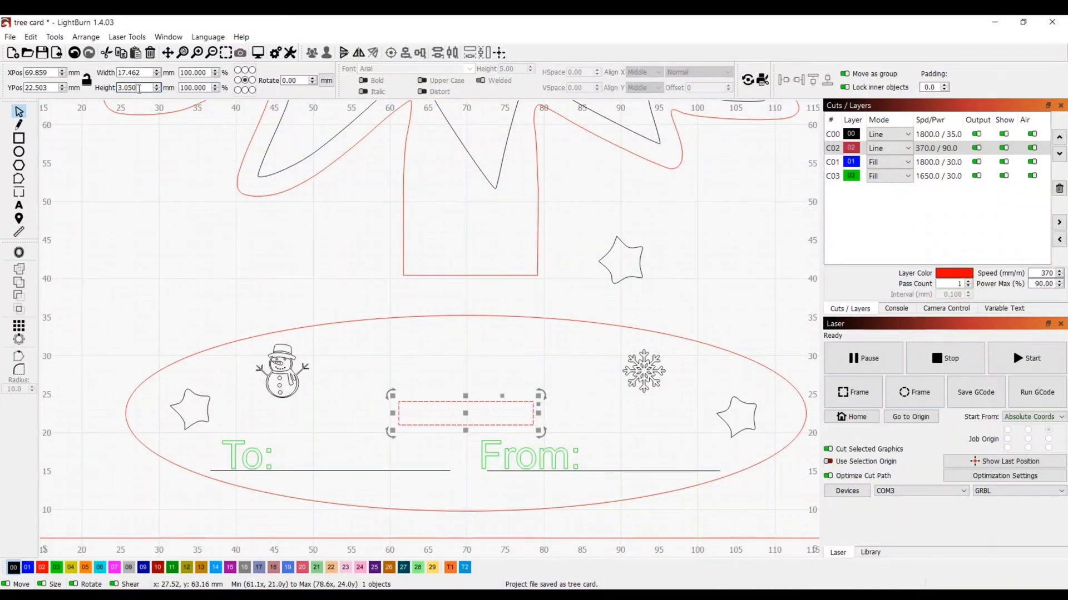
mouse_move(460, 368)
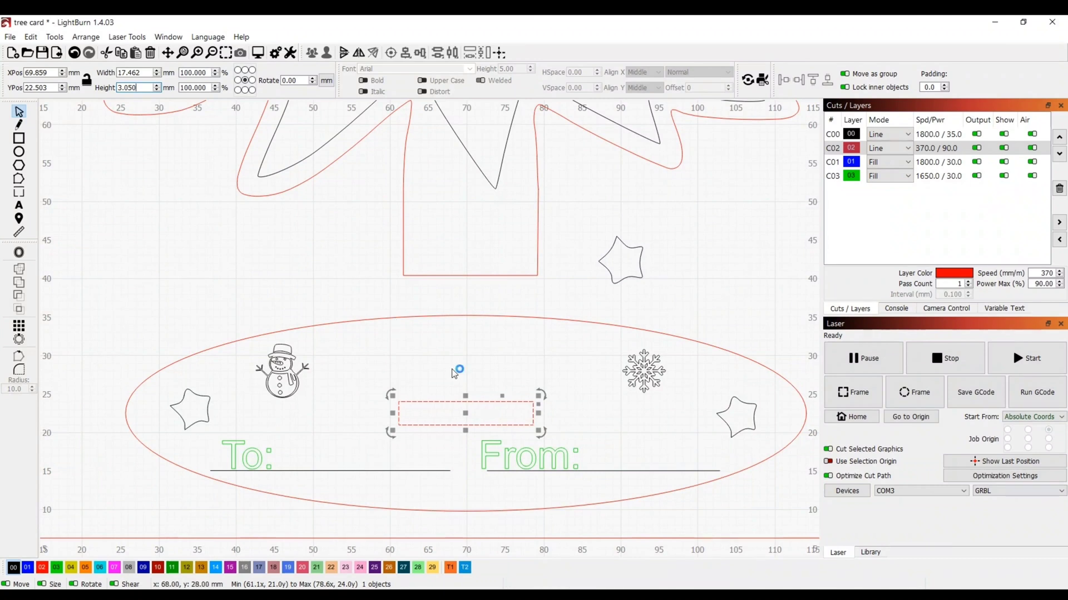